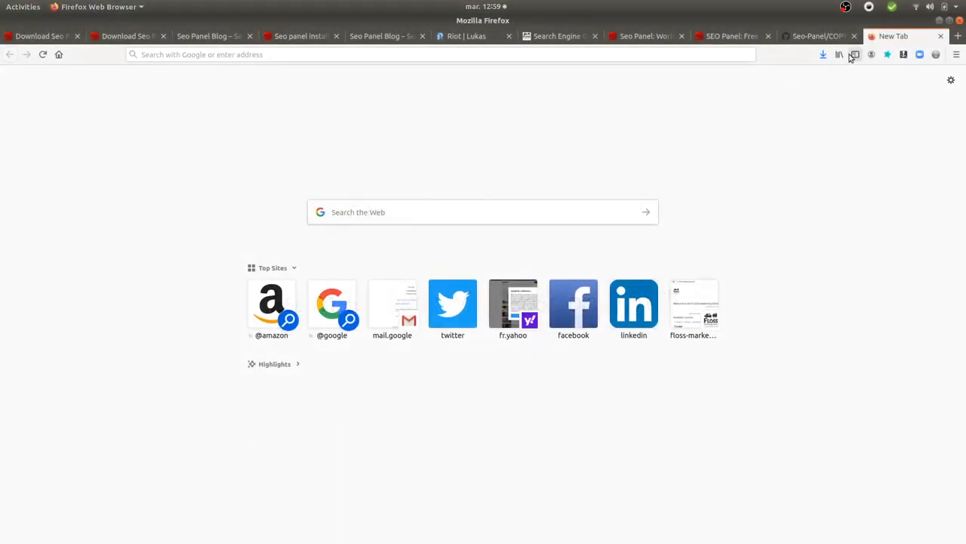
Step: Show the Seo-Panel COPYING file and highlight 'GNU General Public License v2.0'
left_click(816, 36)
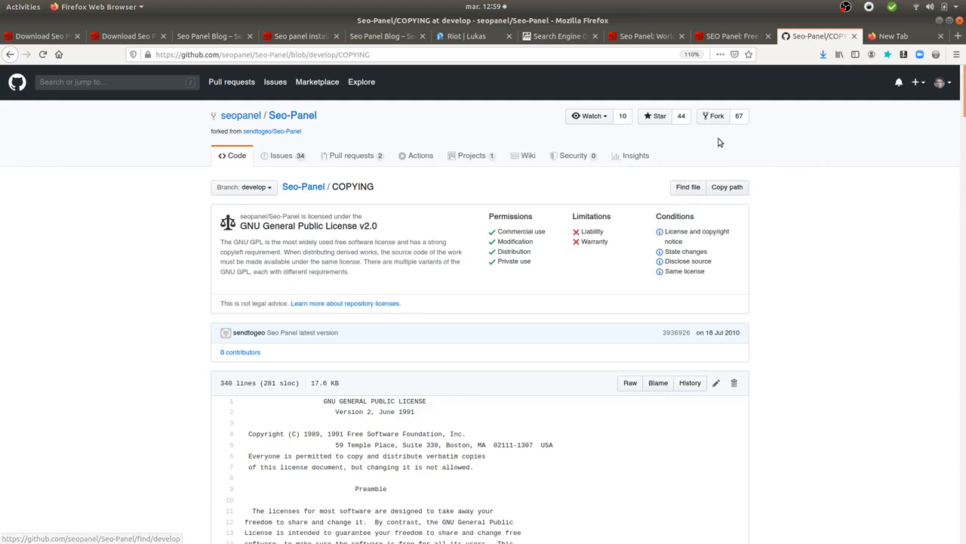
mouse_move(825, 182)
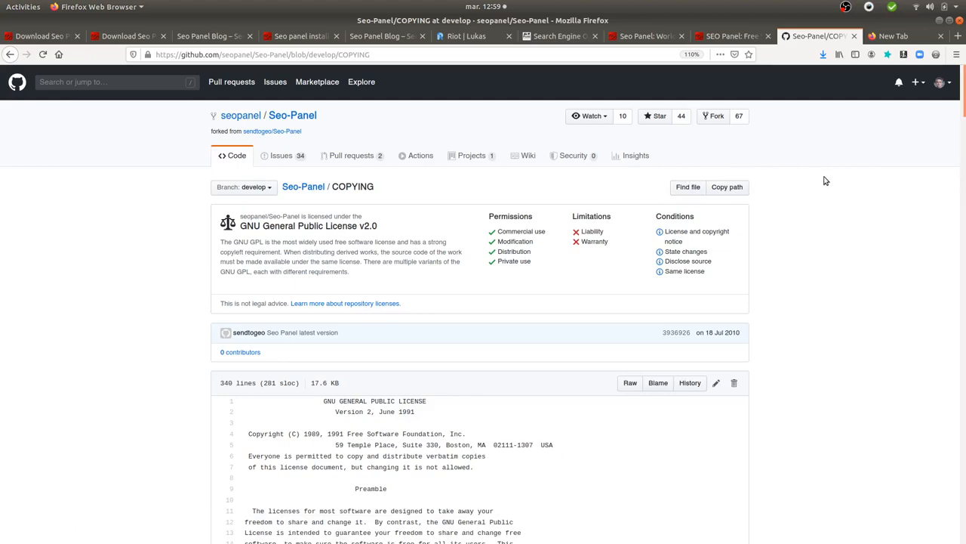
mouse_move(423, 192)
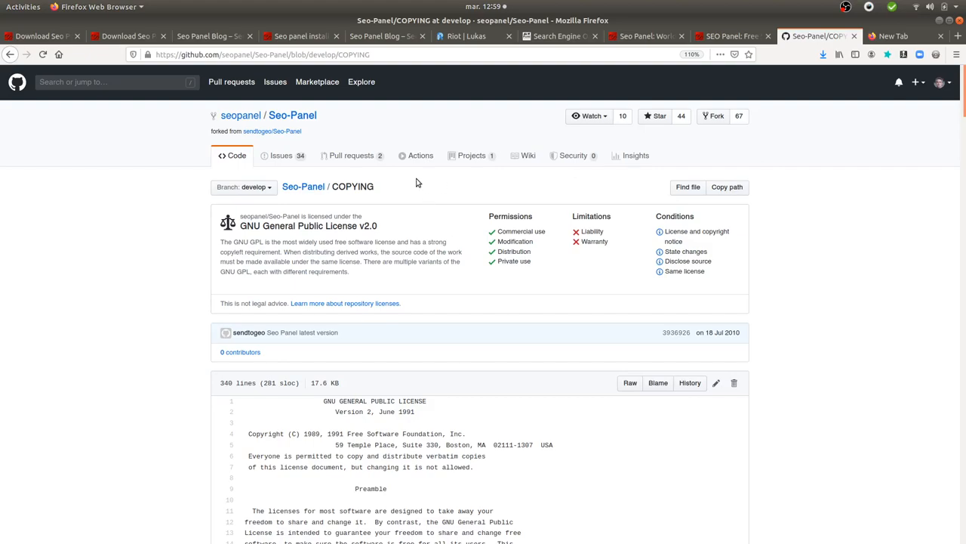
mouse_move(410, 230)
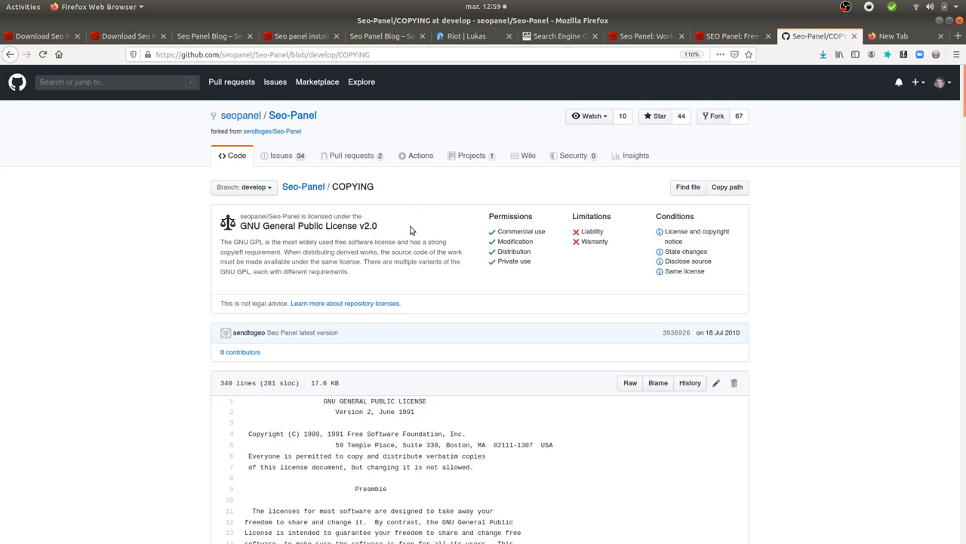
double_click(338, 226)
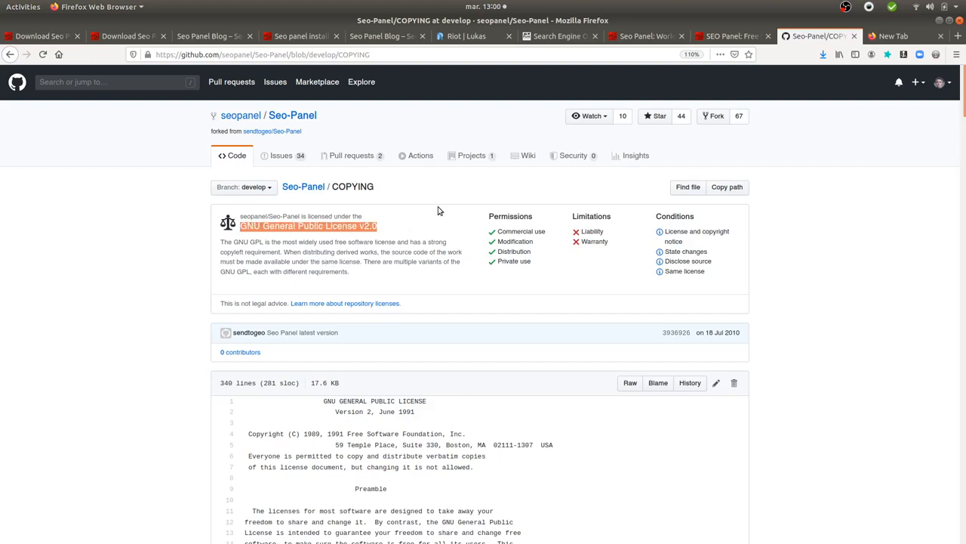
mouse_move(429, 200)
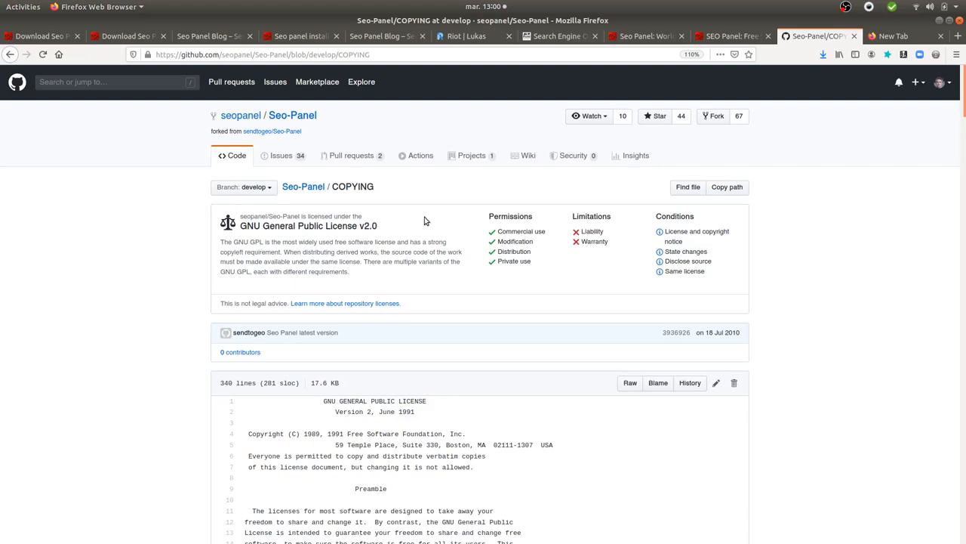
mouse_move(495, 124)
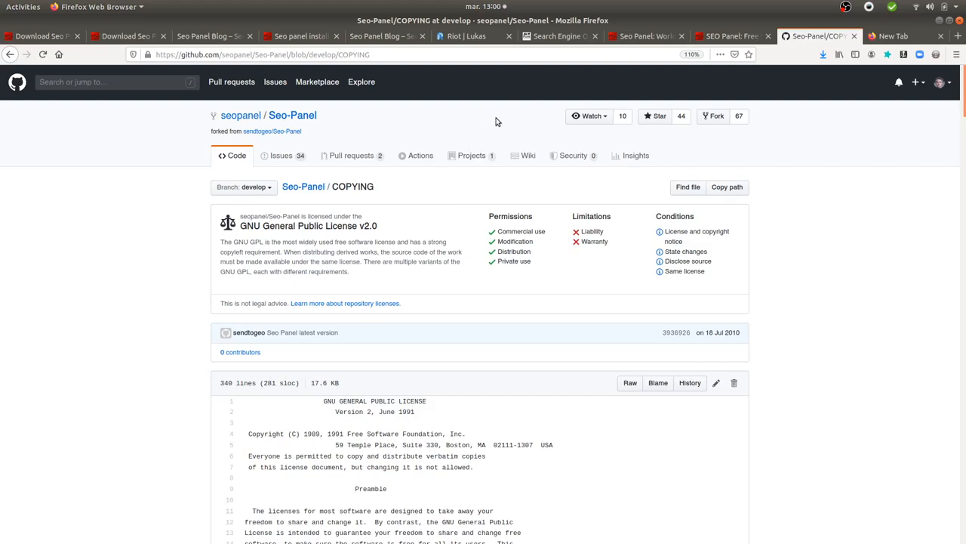
mouse_move(471, 154)
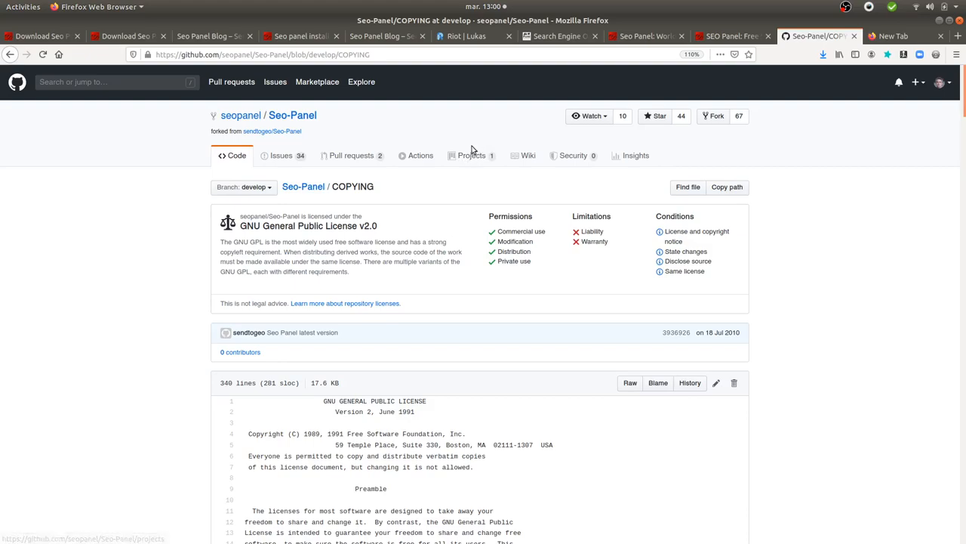
mouse_move(468, 109)
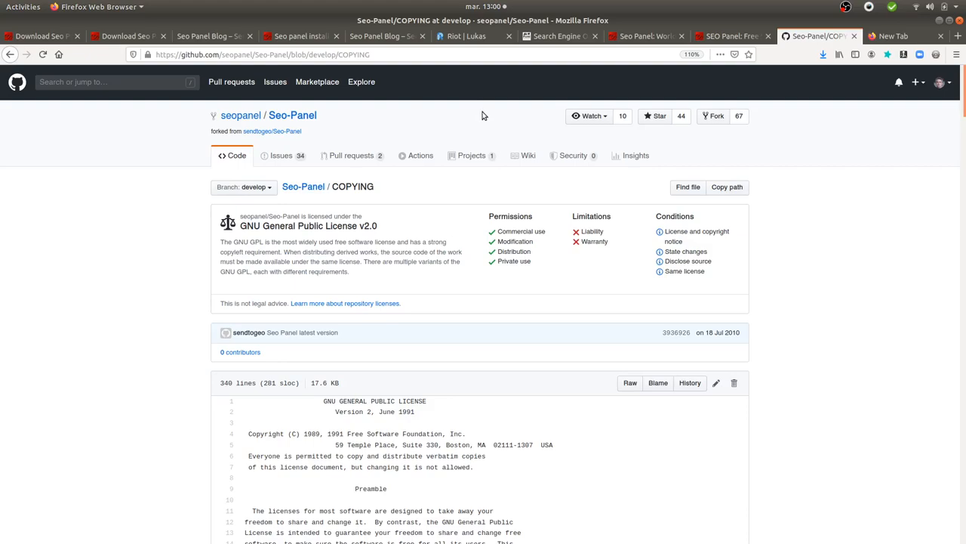
mouse_move(513, 113)
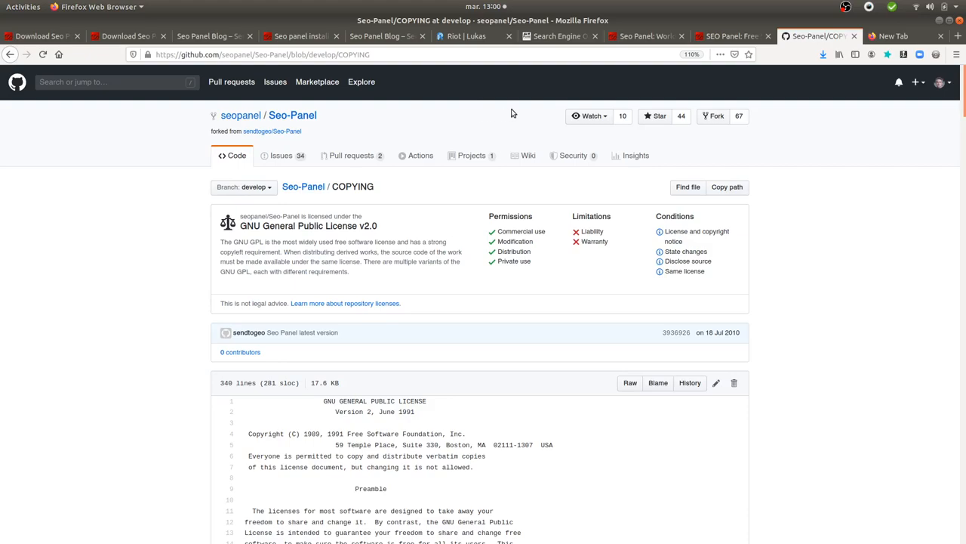
mouse_move(536, 103)
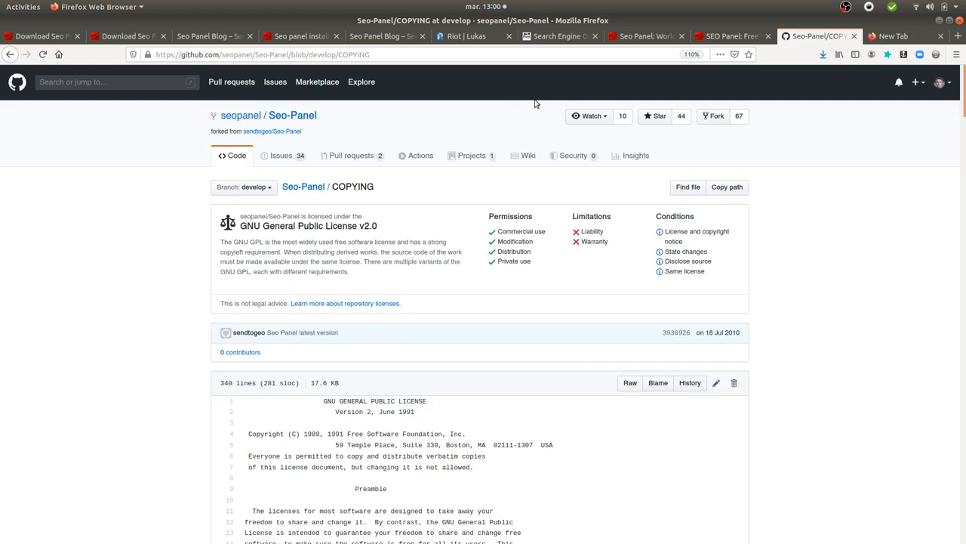
Step: View the Keyword Position Summary under Tools, then return to the My CV dashboard overview
left_click(646, 36)
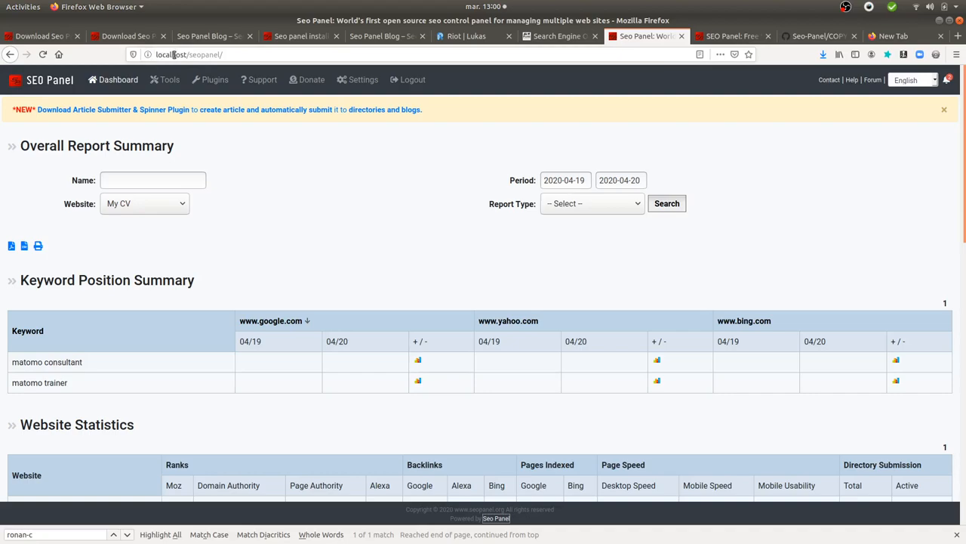
mouse_move(302, 276)
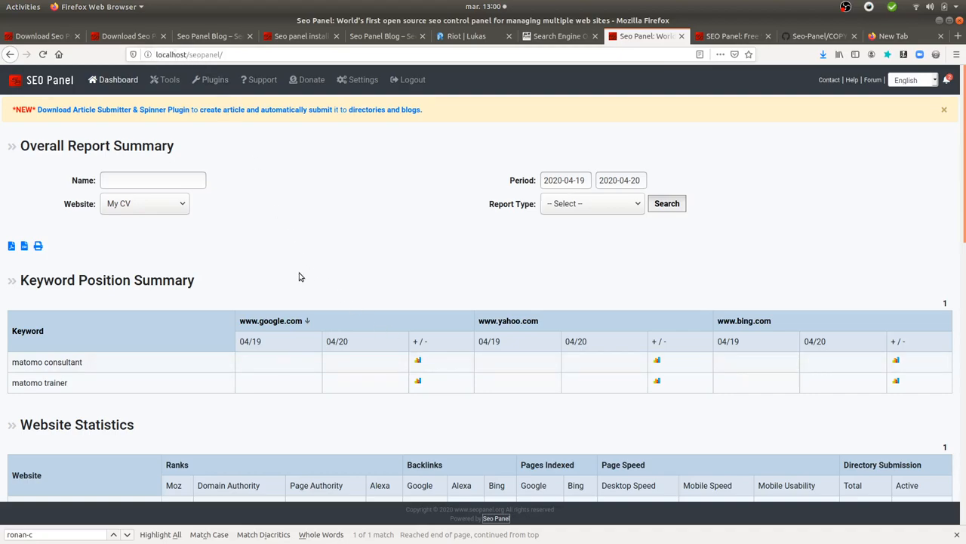
left_click(169, 79)
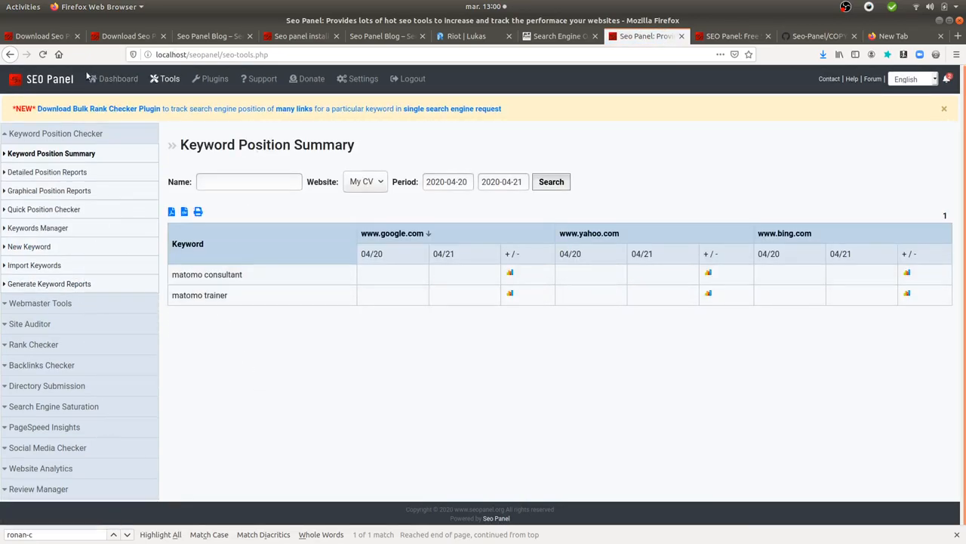
left_click(118, 78)
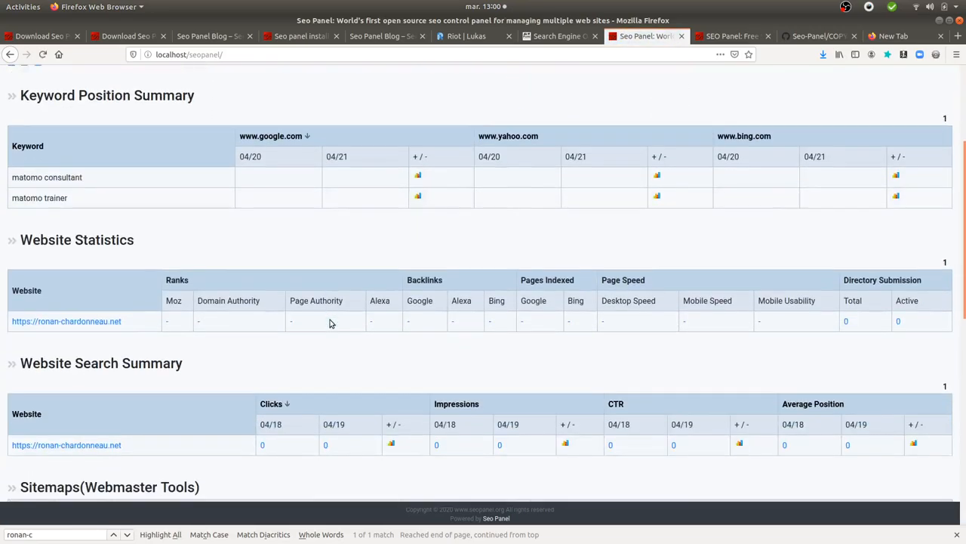
scroll("up", 3)
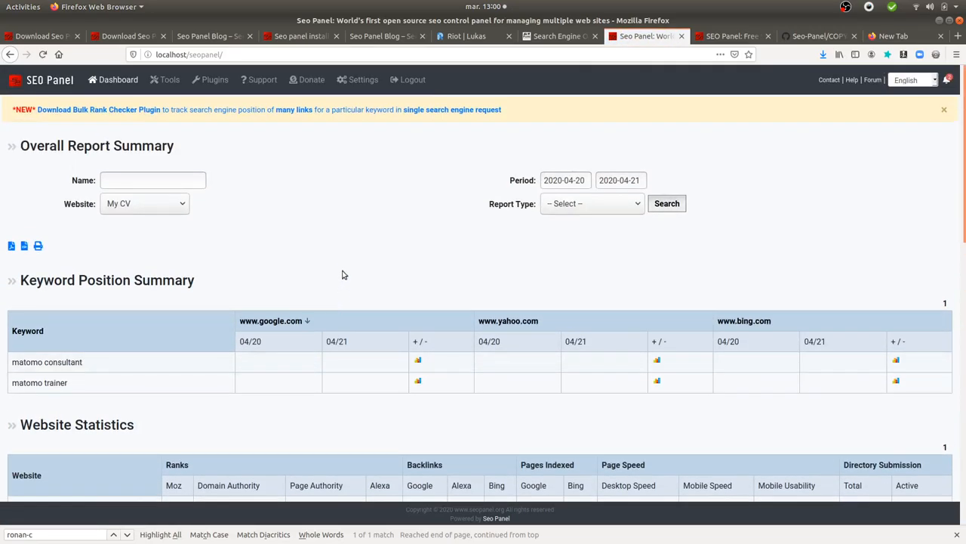
mouse_move(347, 261)
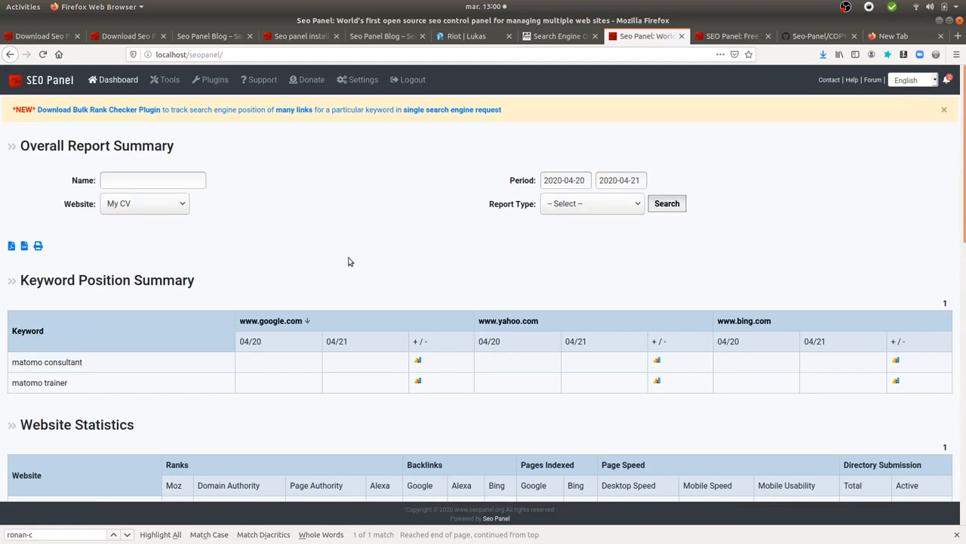
Step: Return to the SEO Panel lesson and highlight the archive name in the unzip command
left_click(559, 36)
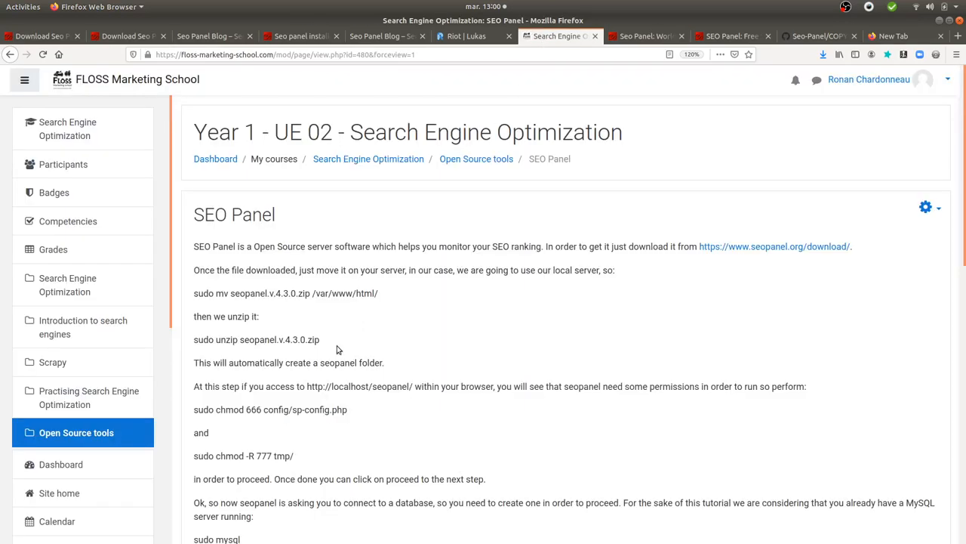
mouse_move(283, 283)
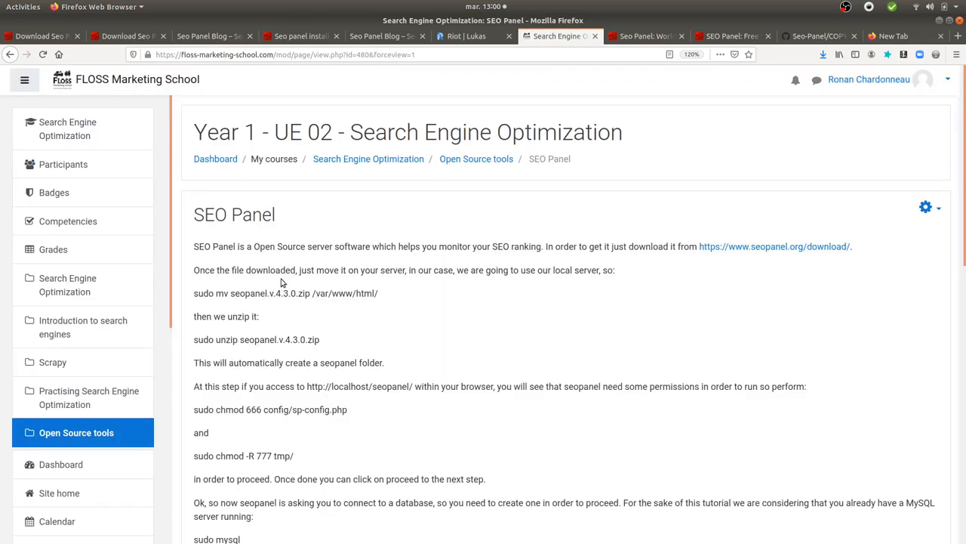
mouse_move(808, 251)
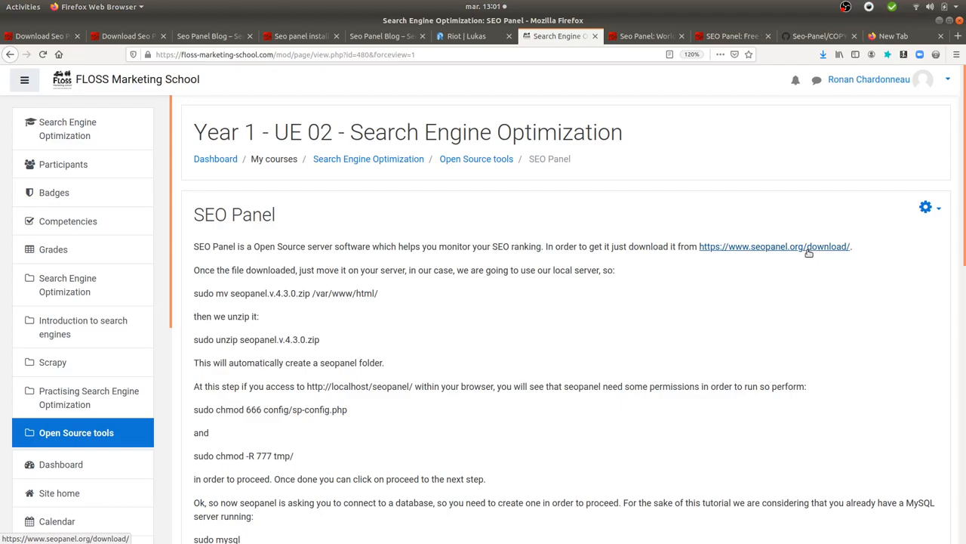
mouse_move(679, 284)
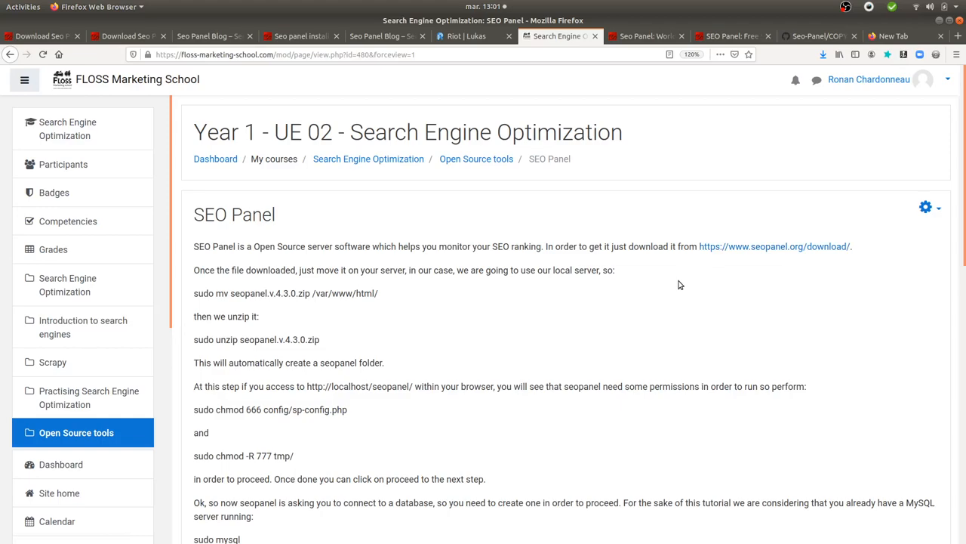
mouse_move(558, 294)
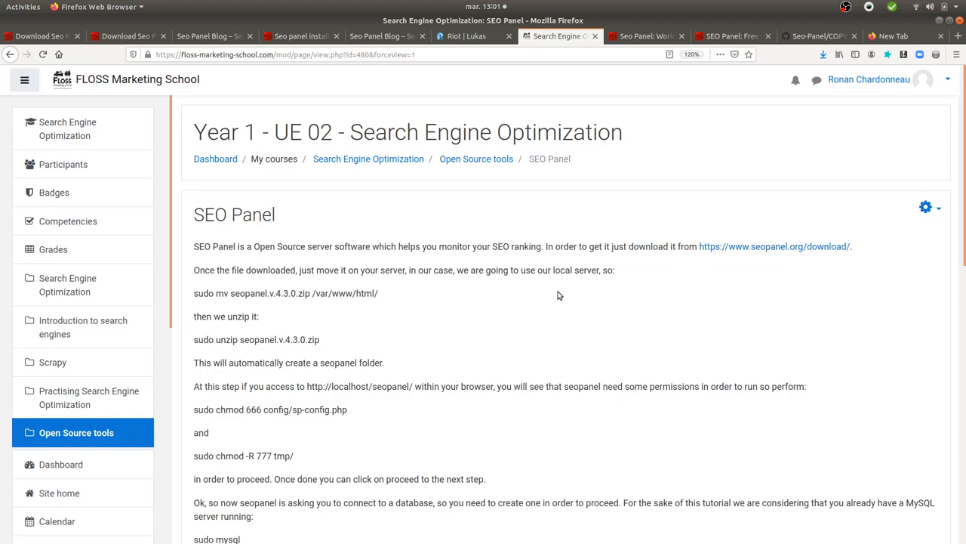
mouse_move(203, 302)
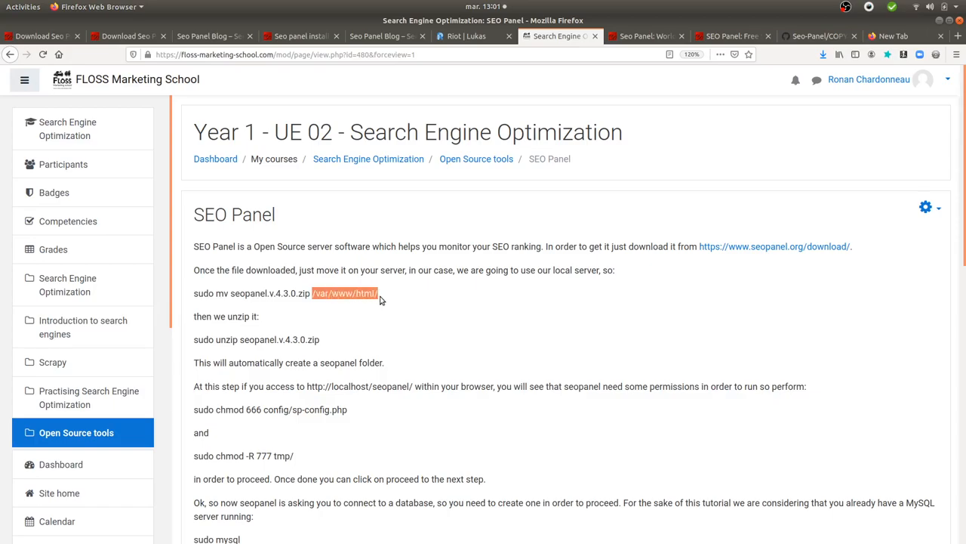
scroll("down", 3)
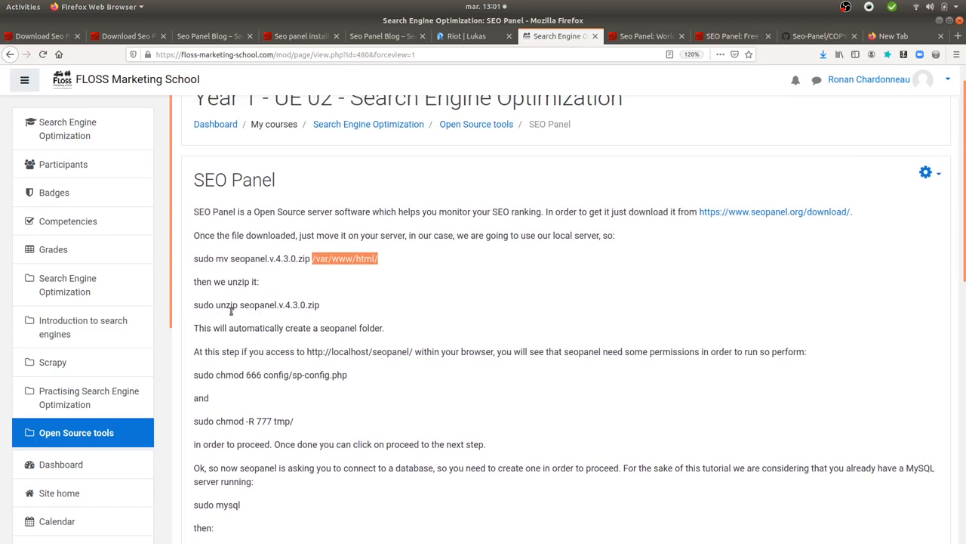
double_click(253, 305)
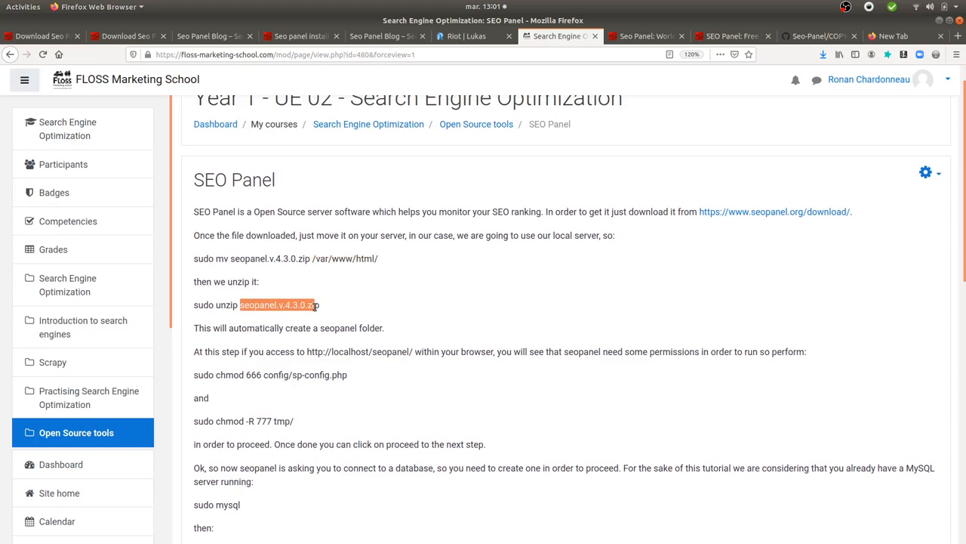
Step: Highlight the config file chmod command and continue down to the database setup steps
scroll("down", 3)
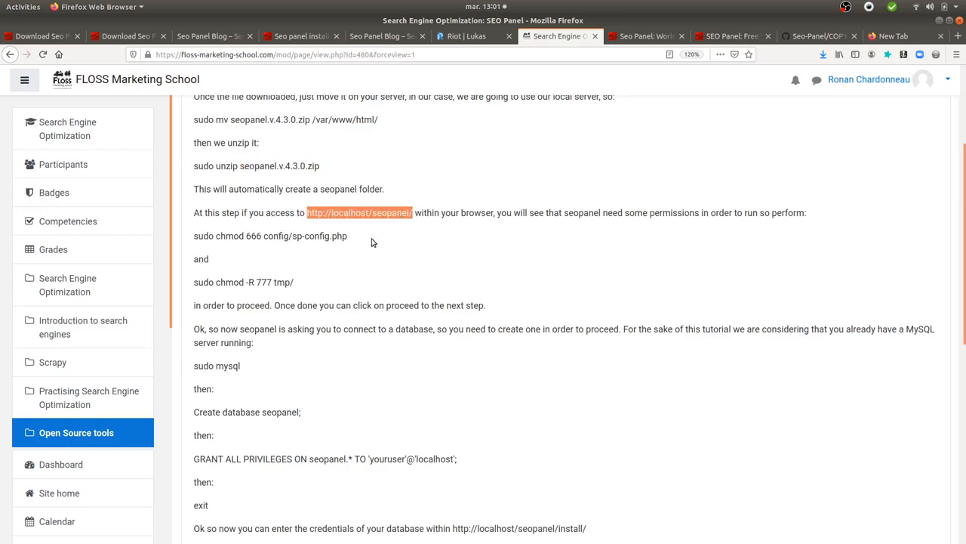
mouse_move(350, 228)
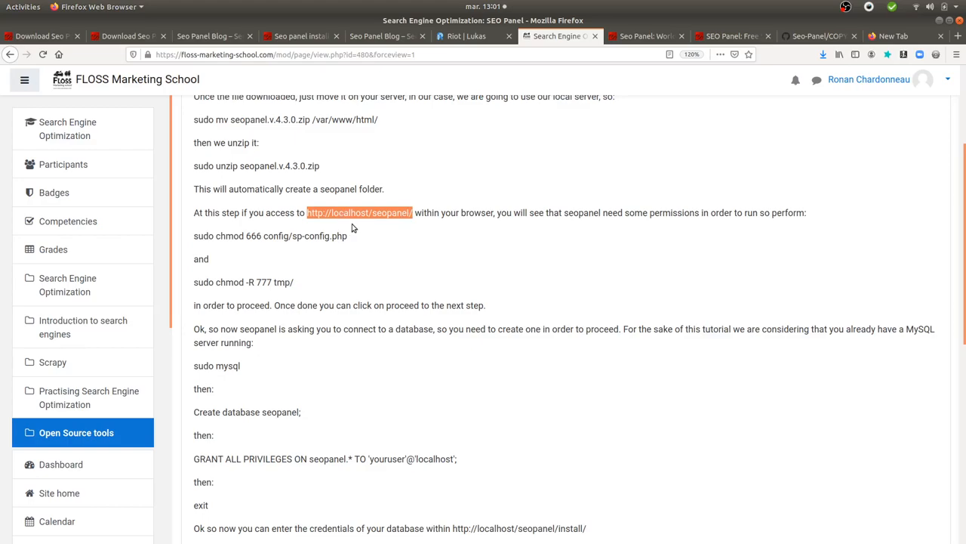
mouse_move(405, 223)
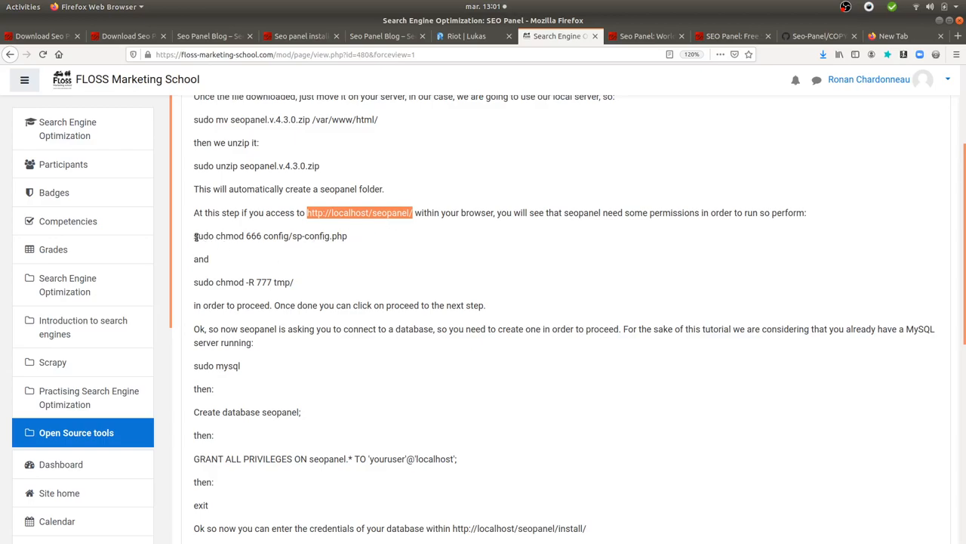
double_click(269, 236)
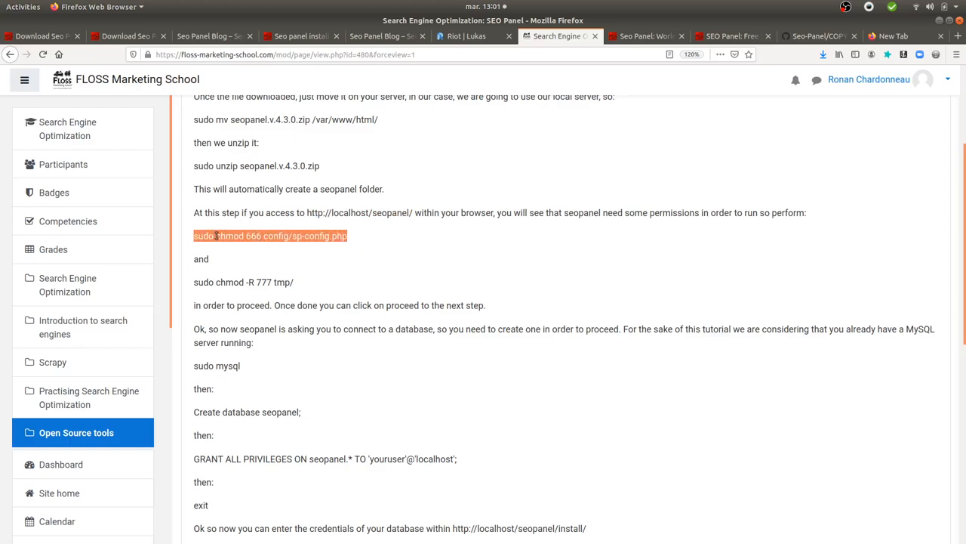
mouse_move(291, 256)
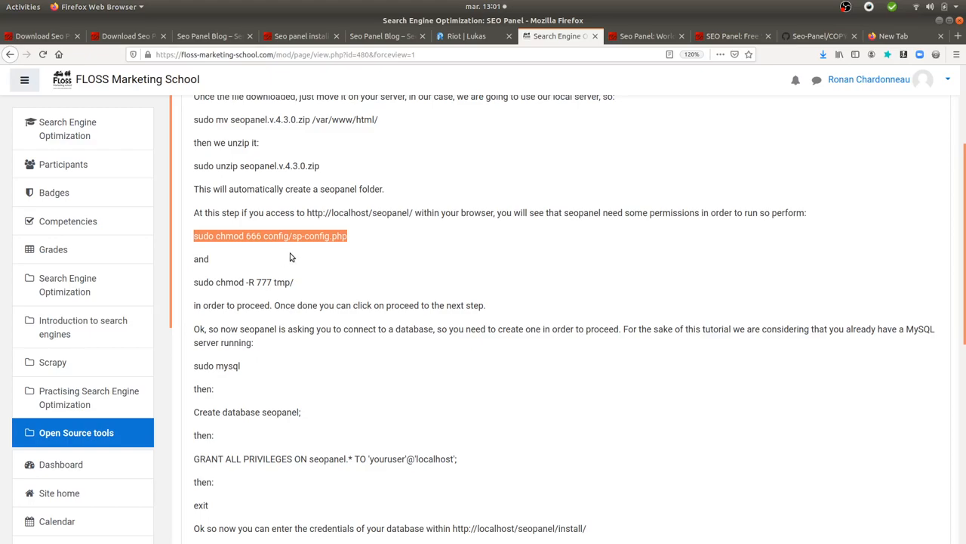
scroll("down", 3)
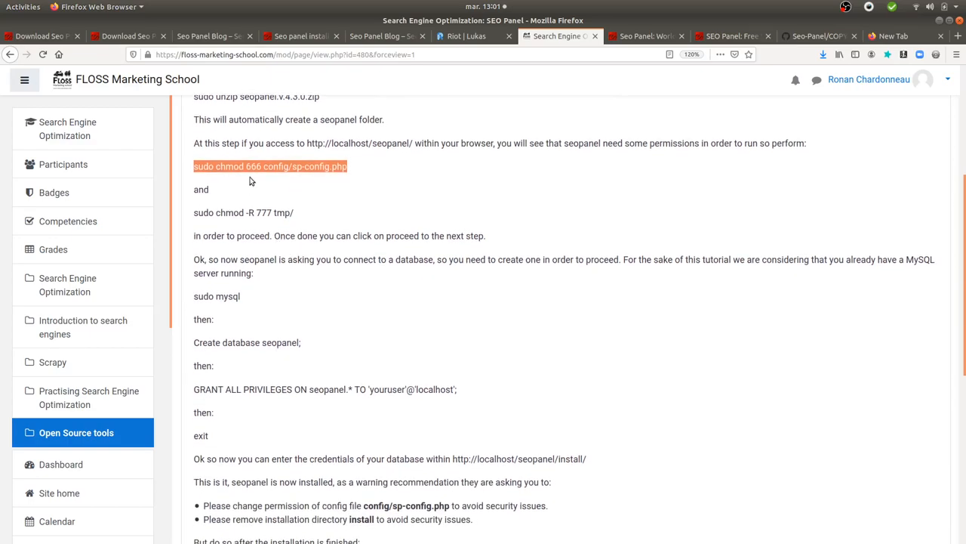
mouse_move(224, 208)
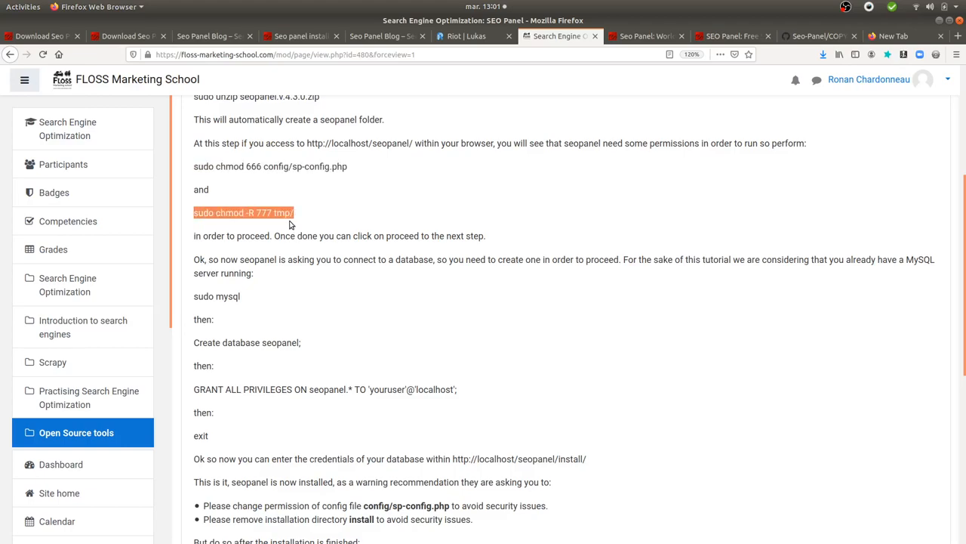
scroll("down", 3)
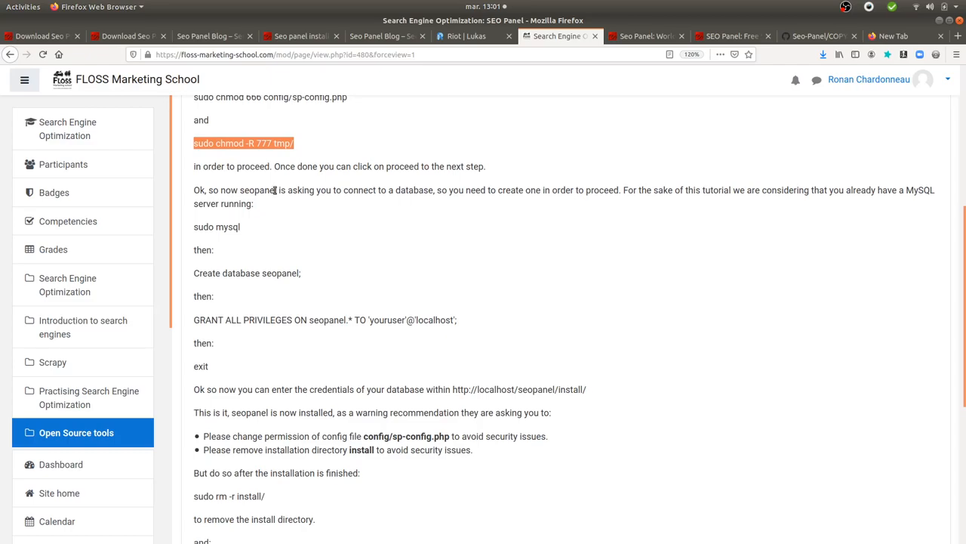
mouse_move(265, 219)
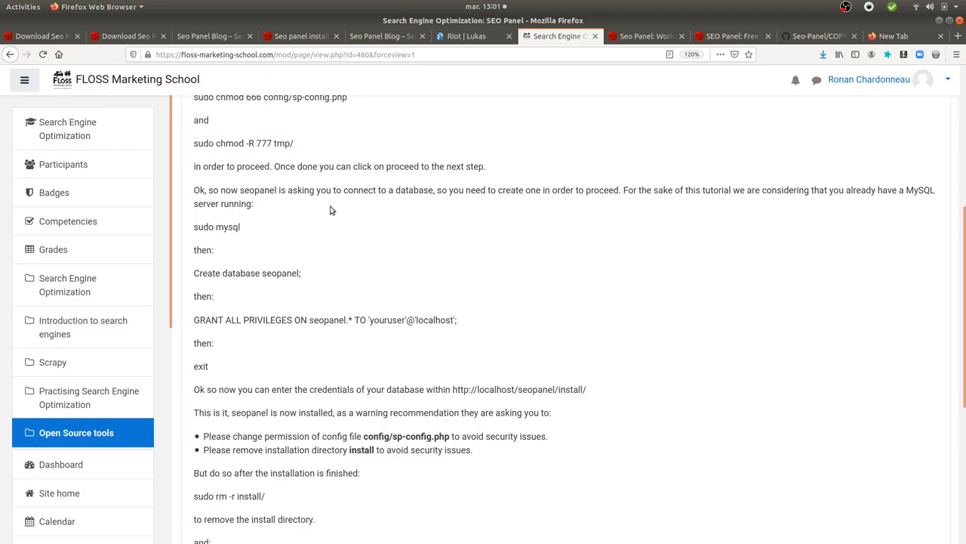
double_click(405, 190)
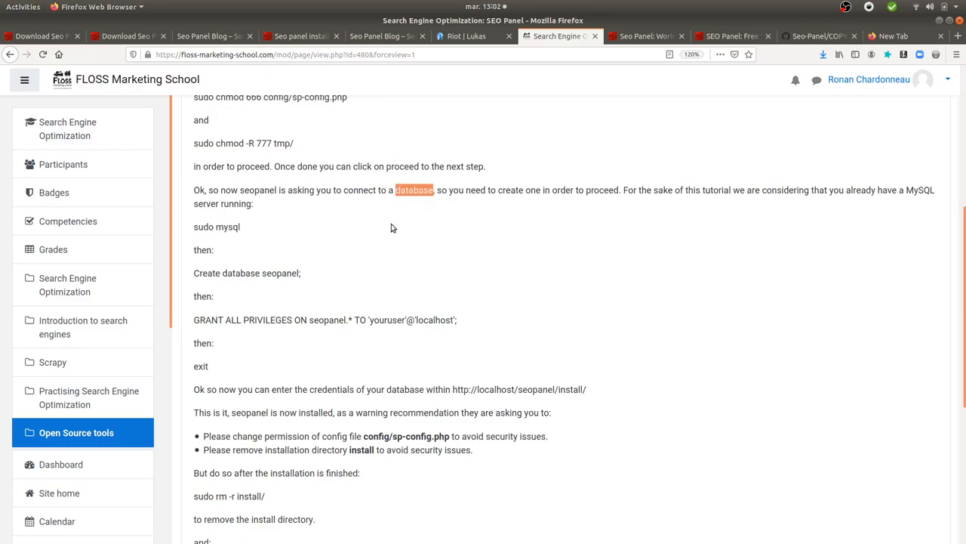
mouse_move(489, 207)
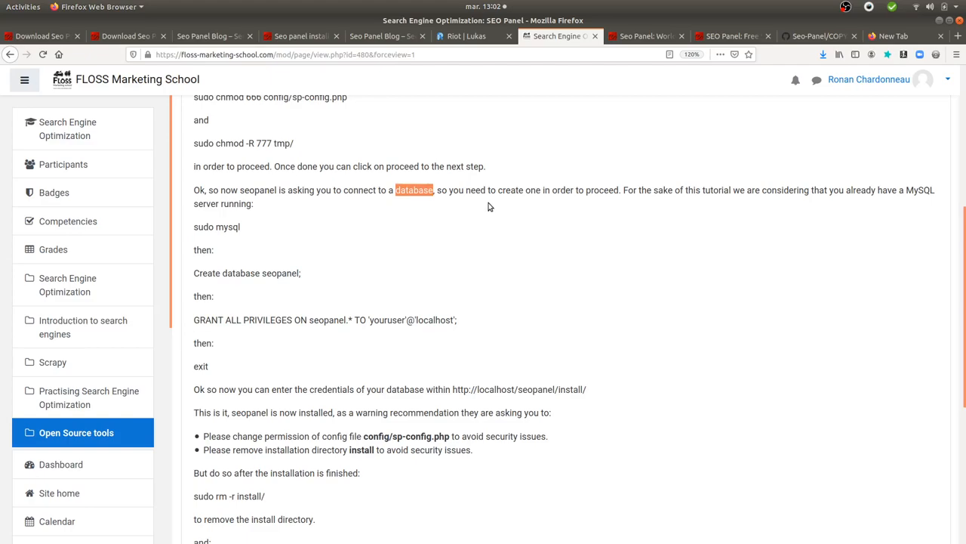
mouse_move(329, 210)
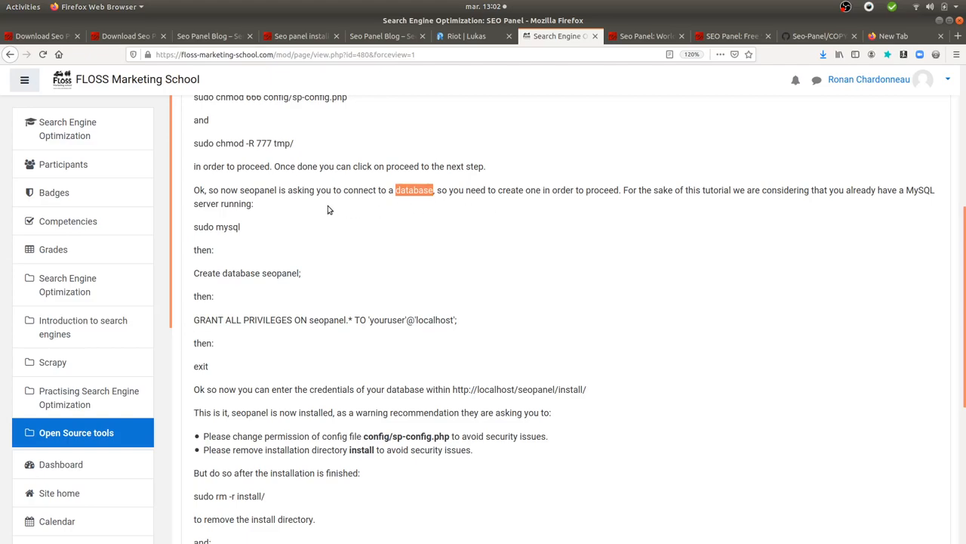
double_click(226, 227)
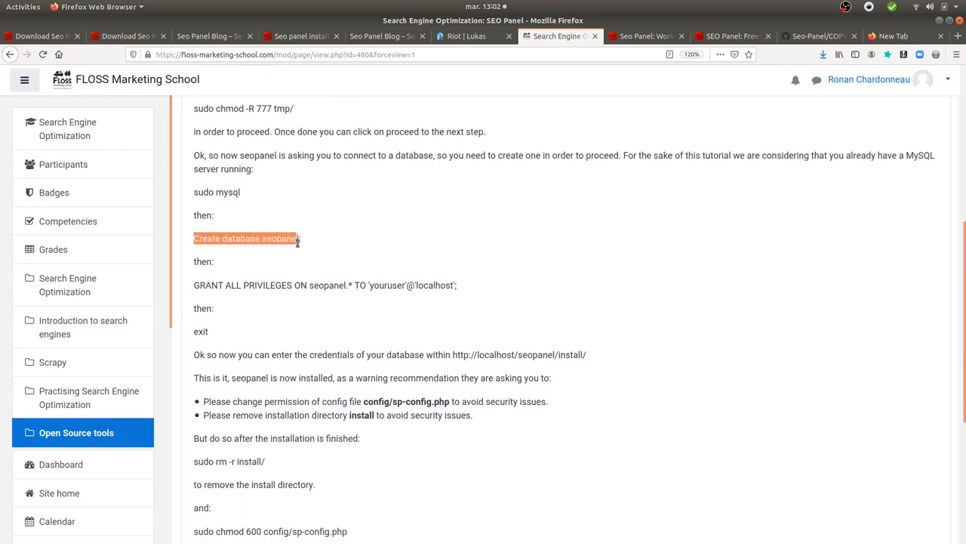
scroll("down", 3)
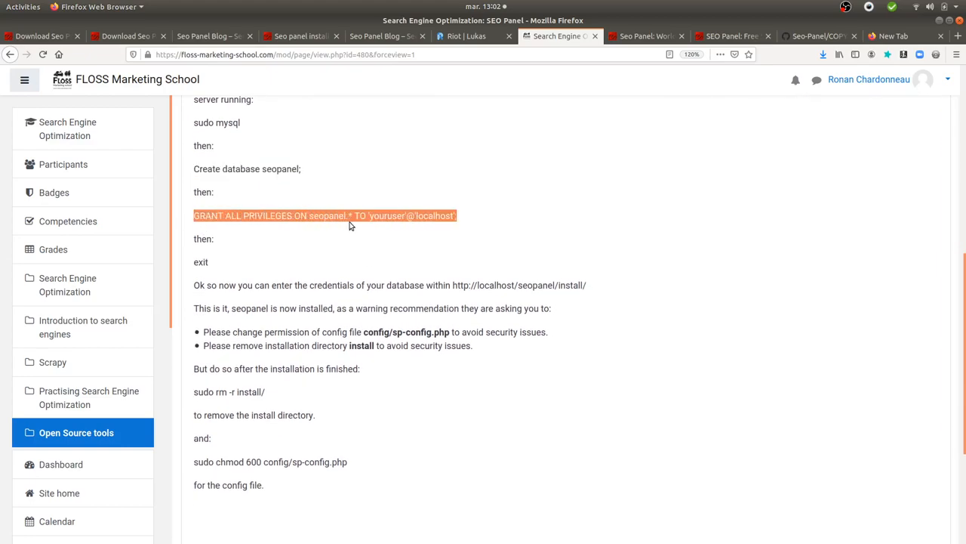
left_click(373, 214)
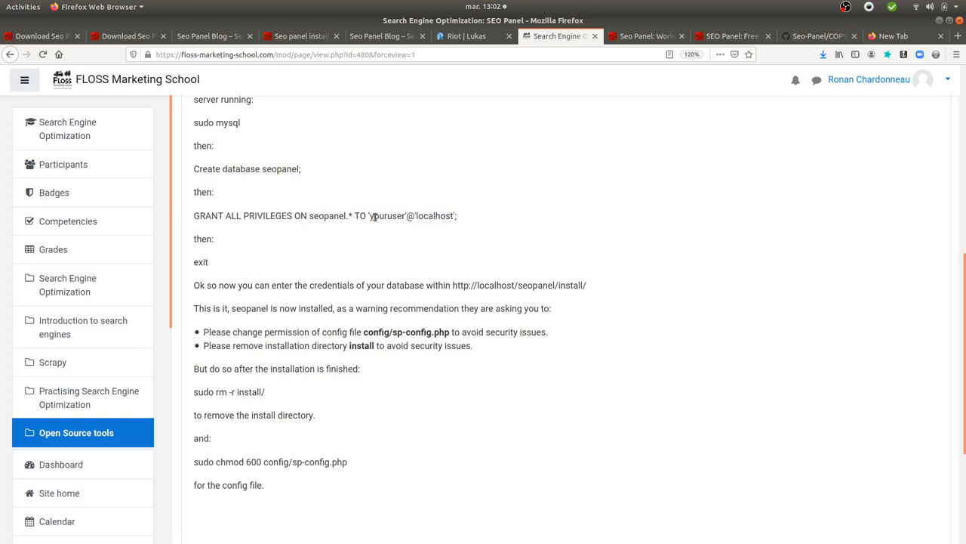
double_click(387, 214)
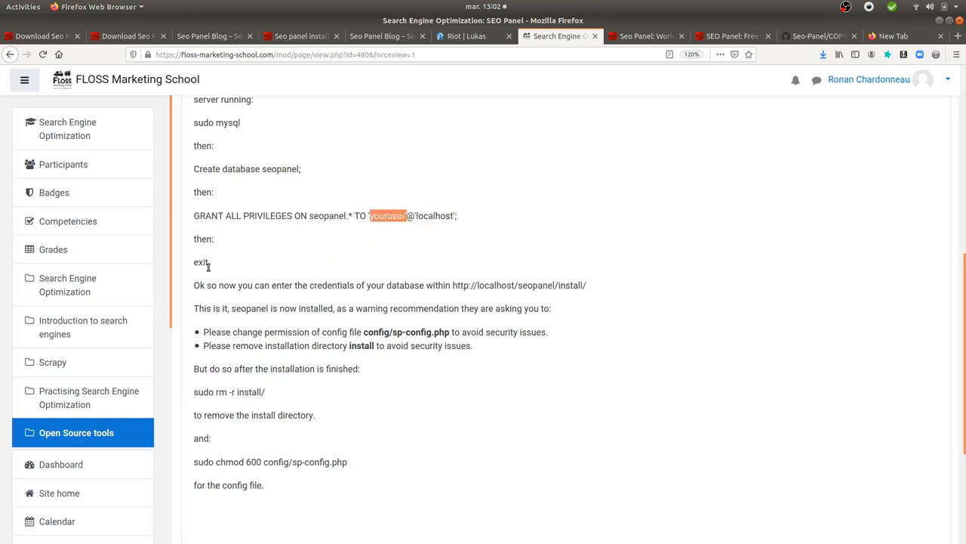
double_click(200, 262)
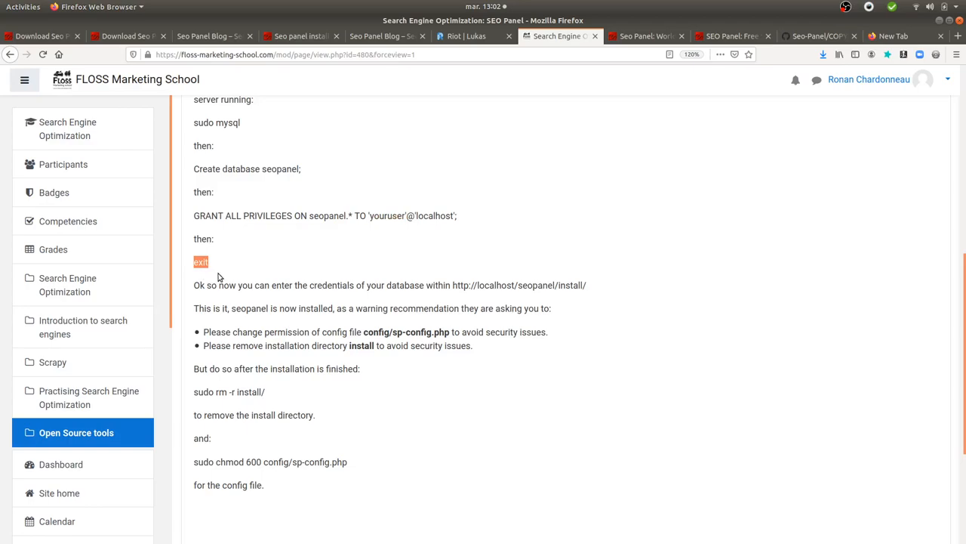
scroll("down", 3)
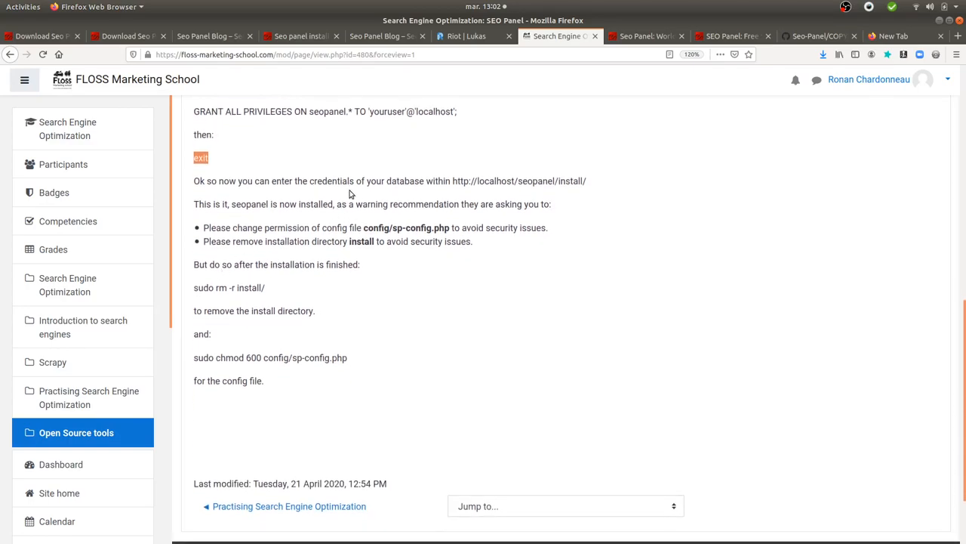
mouse_move(545, 187)
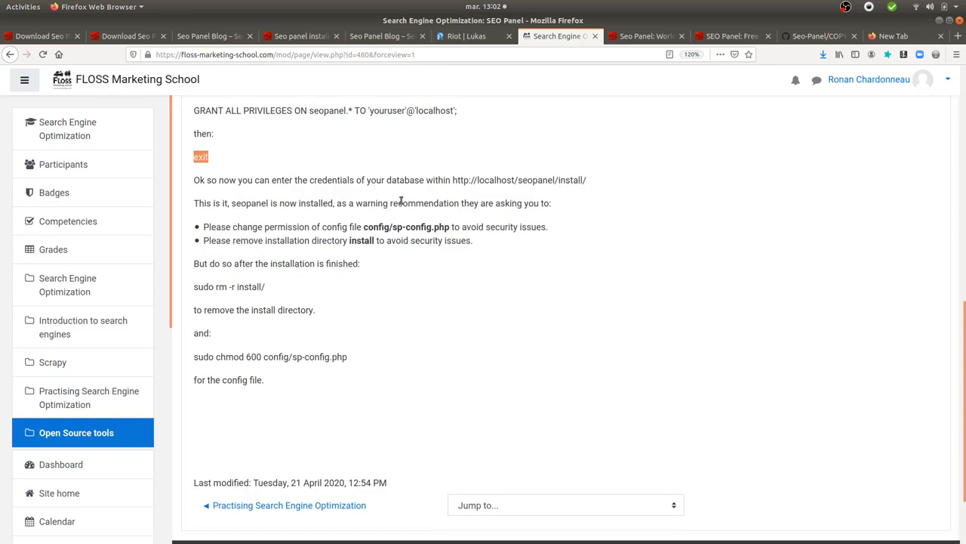
Step: Review the post-install warnings, then return to the SEO Panel dashboard
scroll("down", 3)
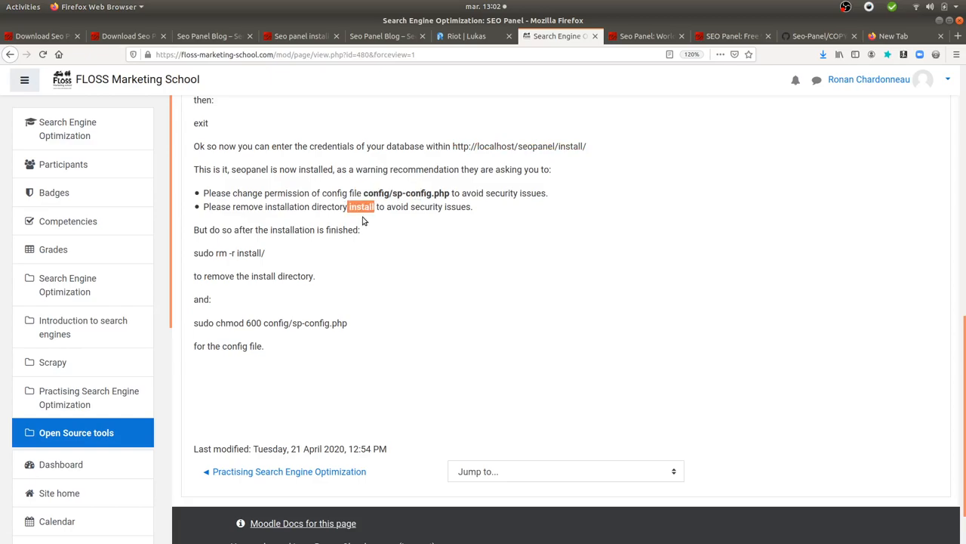
left_click(646, 36)
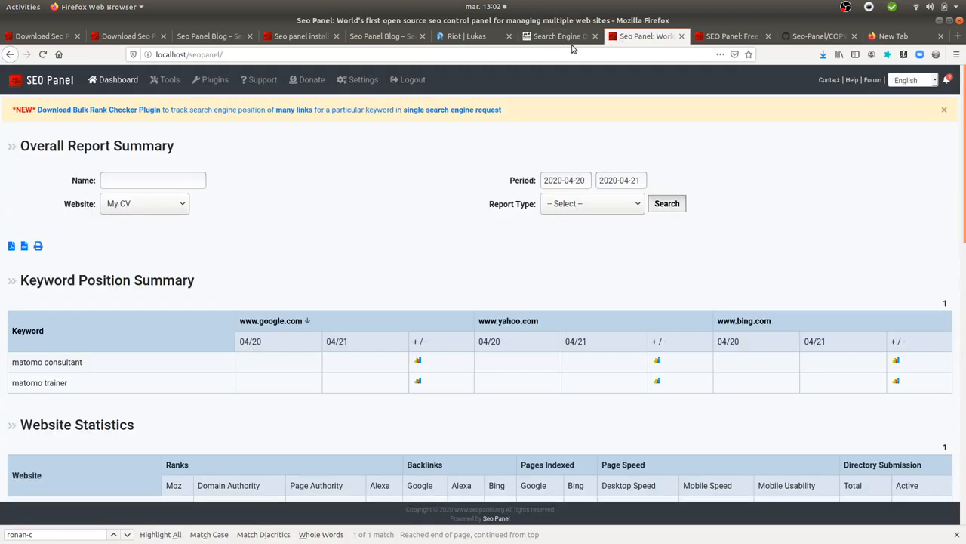
left_click(559, 37)
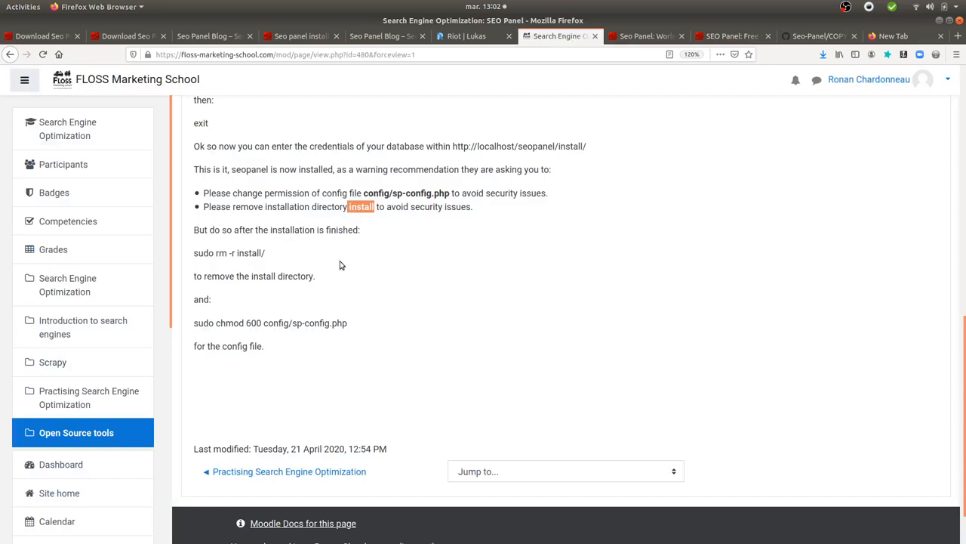
mouse_move(197, 253)
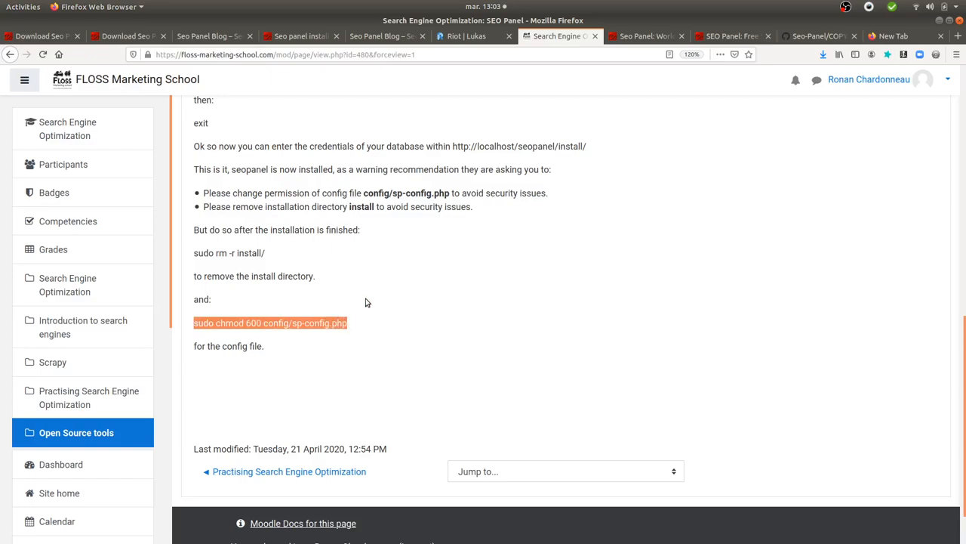
left_click(646, 36)
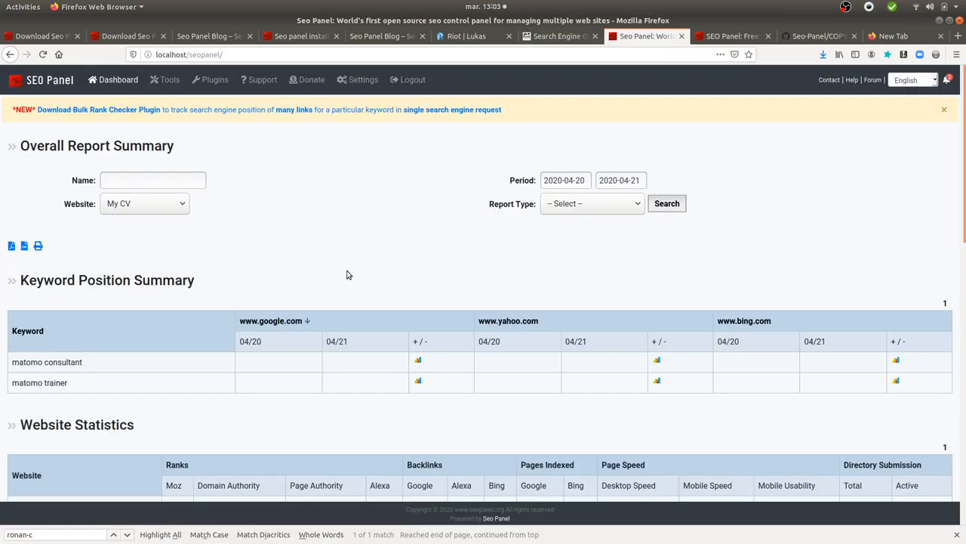
scroll("down", 3)
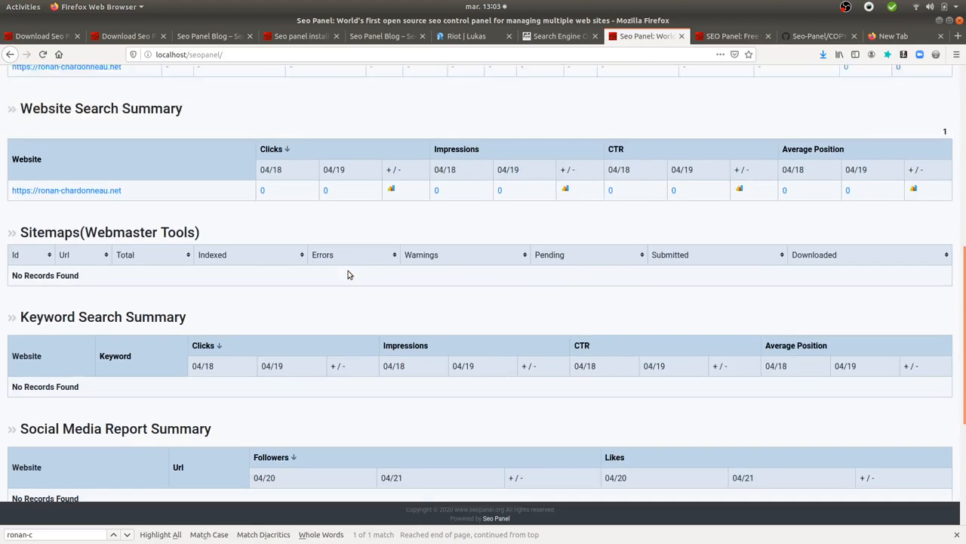
scroll("up", 3)
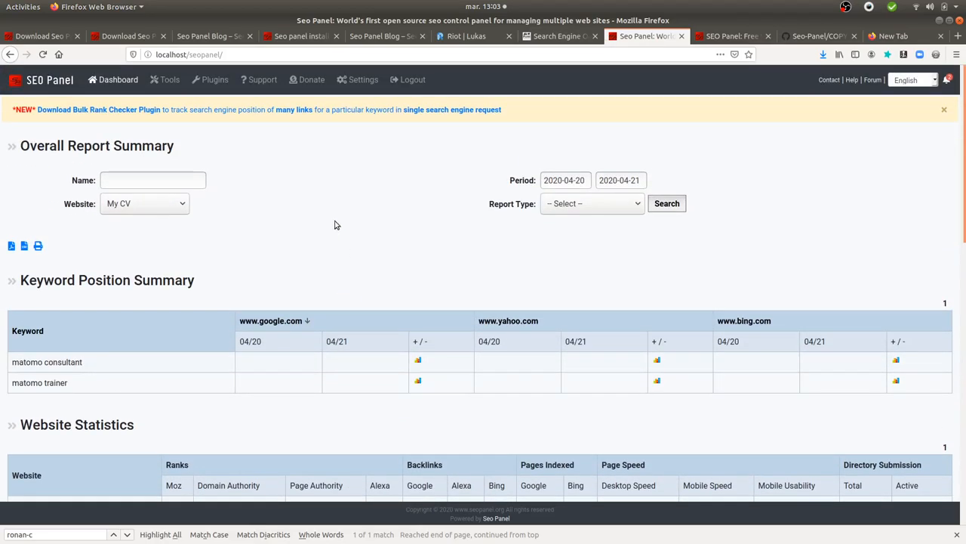
mouse_move(374, 242)
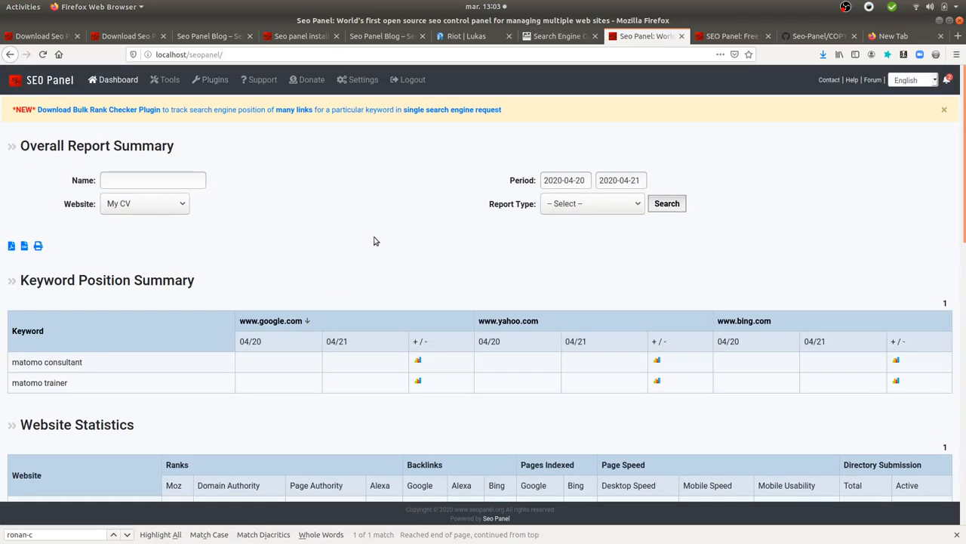
mouse_move(375, 269)
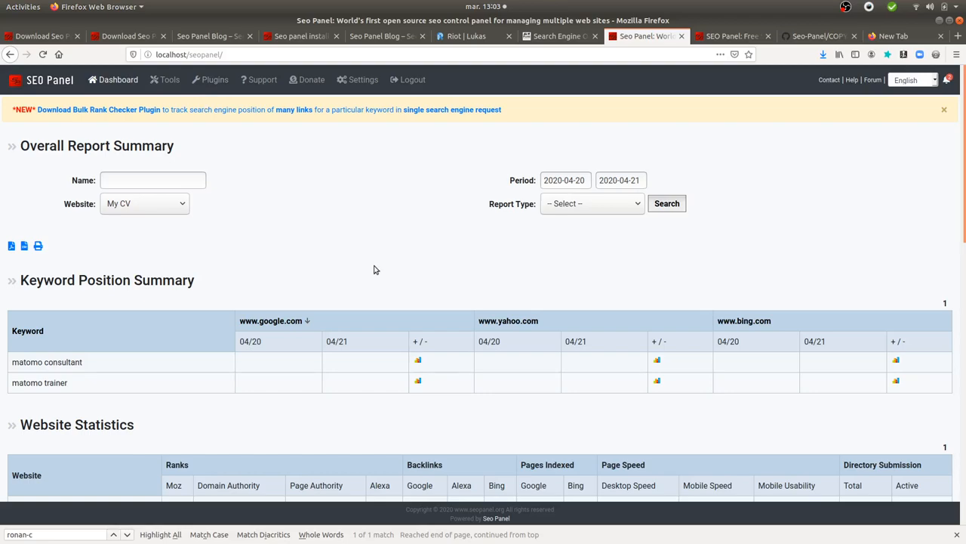
mouse_move(371, 266)
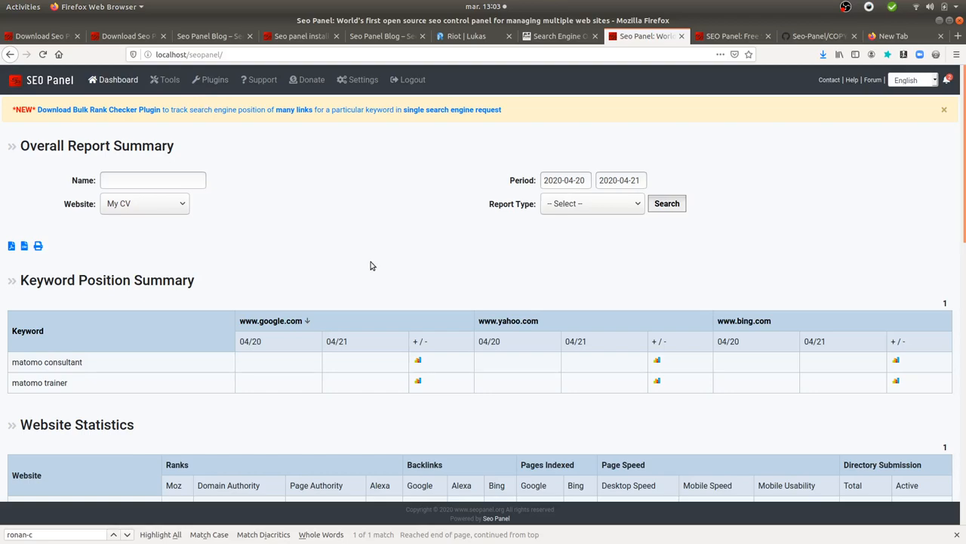